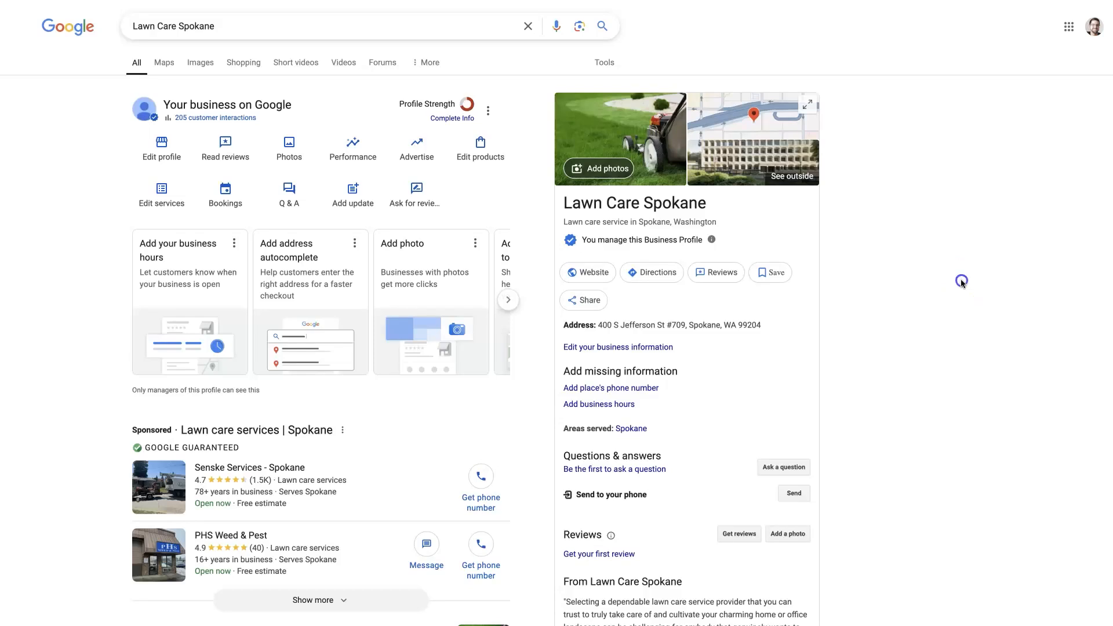
mouse_move(957, 277)
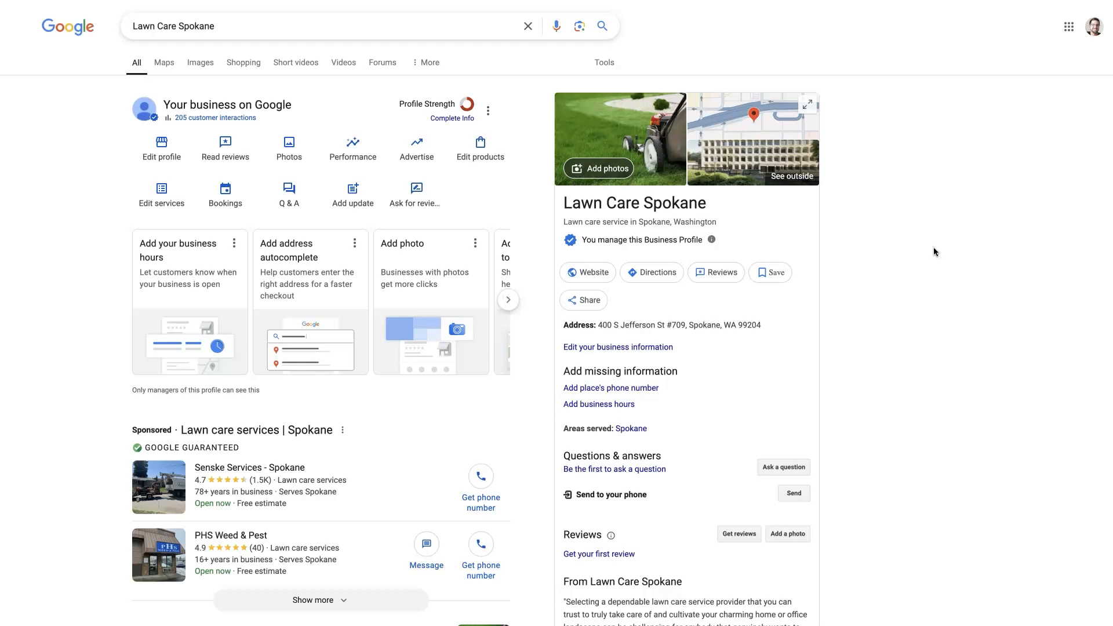
mouse_move(589, 182)
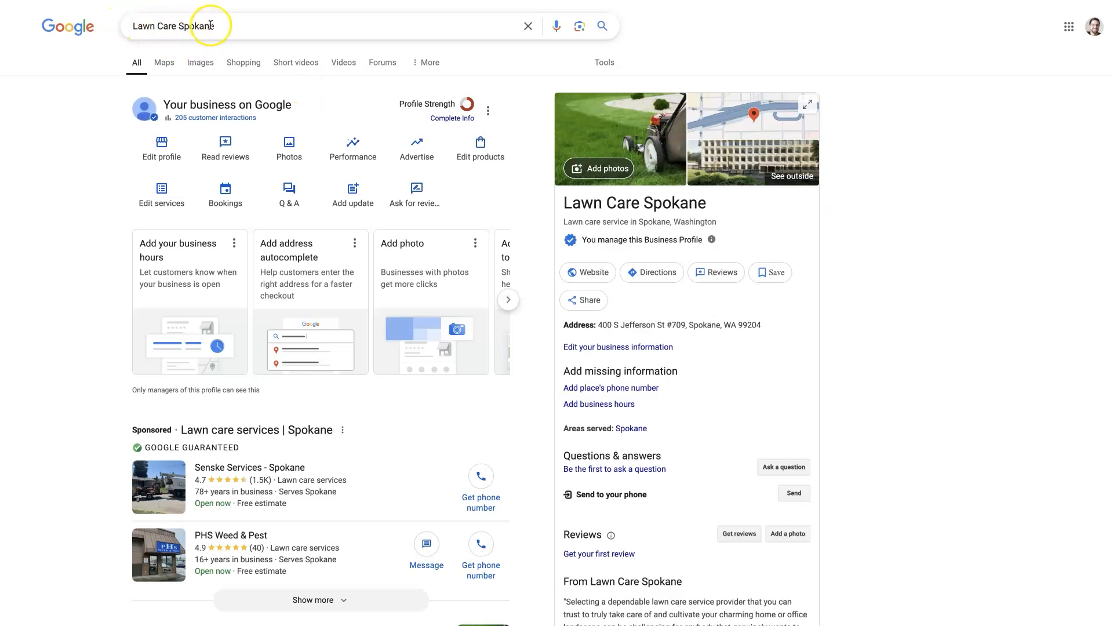
mouse_move(1065, 65)
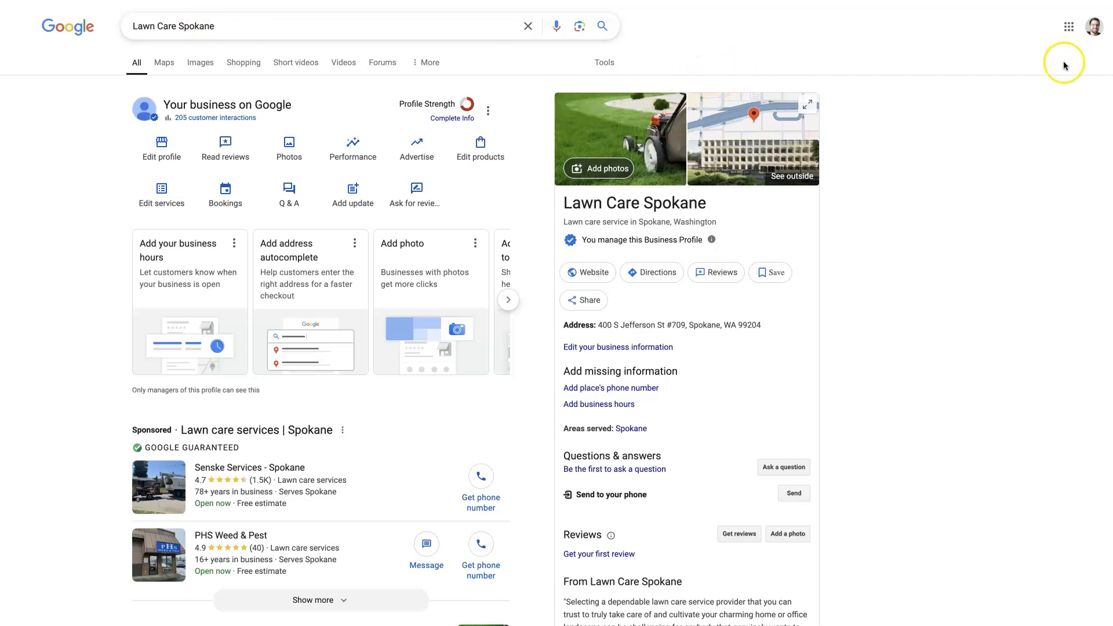
mouse_move(881, 69)
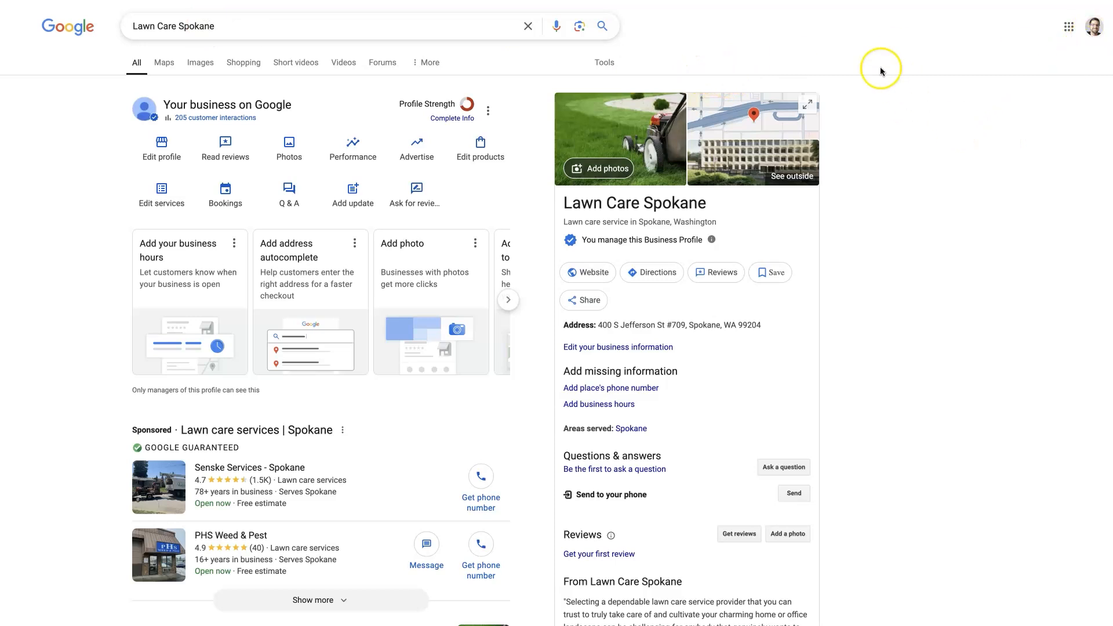
mouse_move(570, 244)
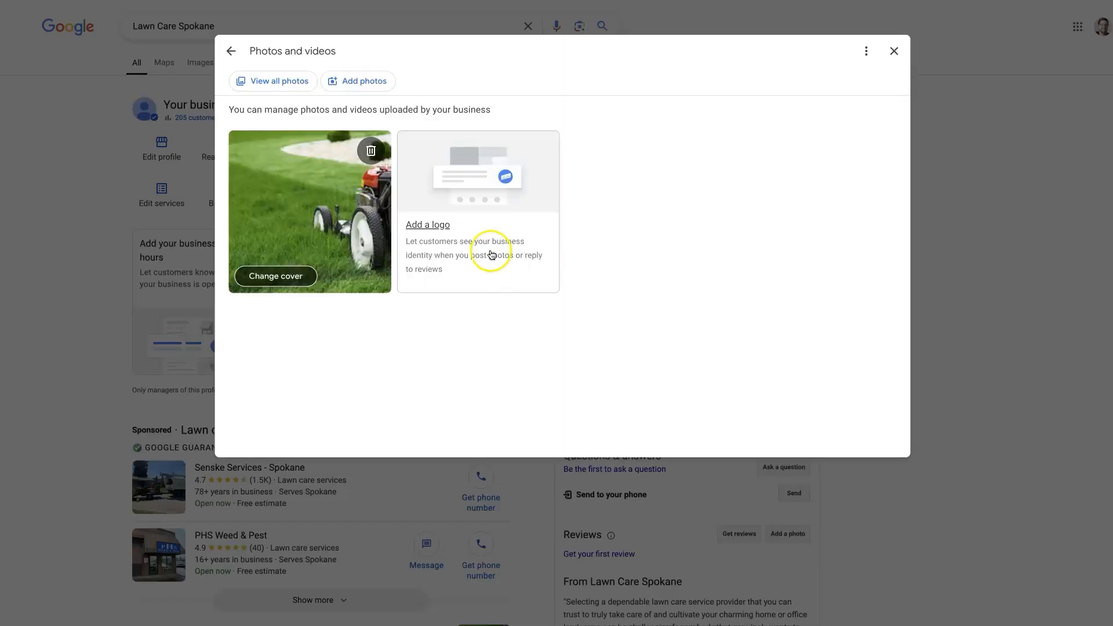
mouse_move(360, 87)
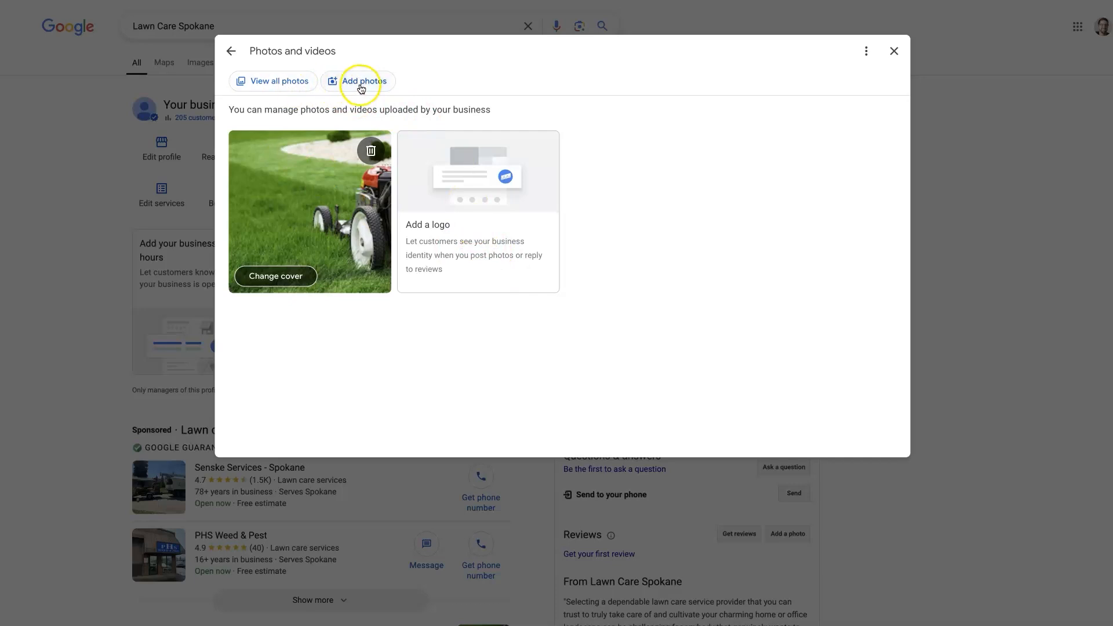
Step: Open the Add photos and videos upload window for Lawn Care Spokane
left_click(362, 81)
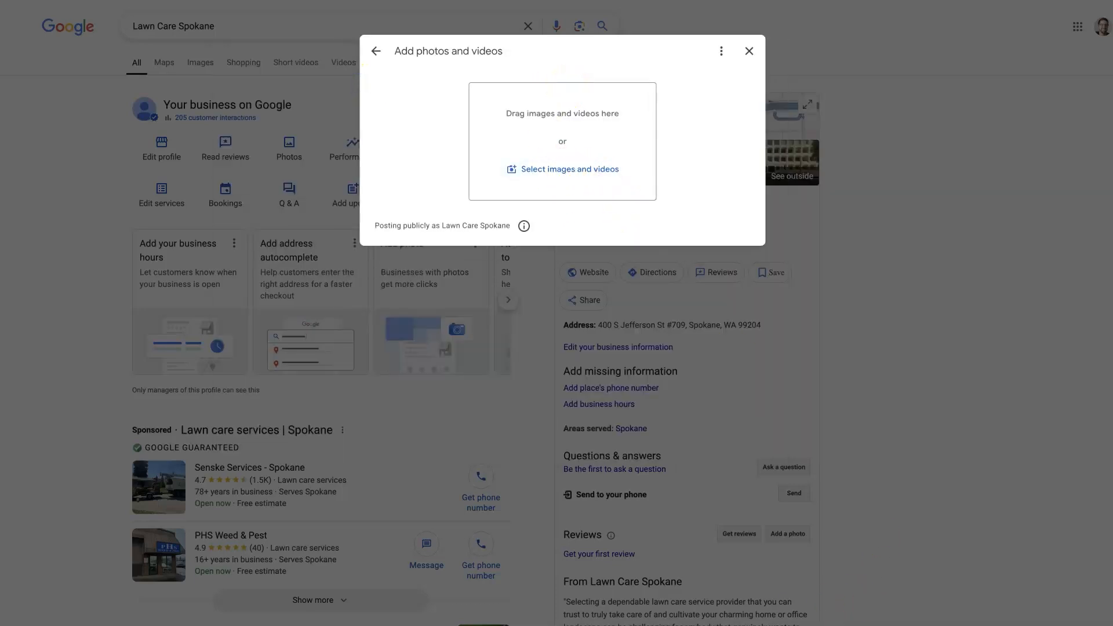
Step: Upload the string-trimmer photo so it shows as pending, then close the photo manager
left_click(569, 168)
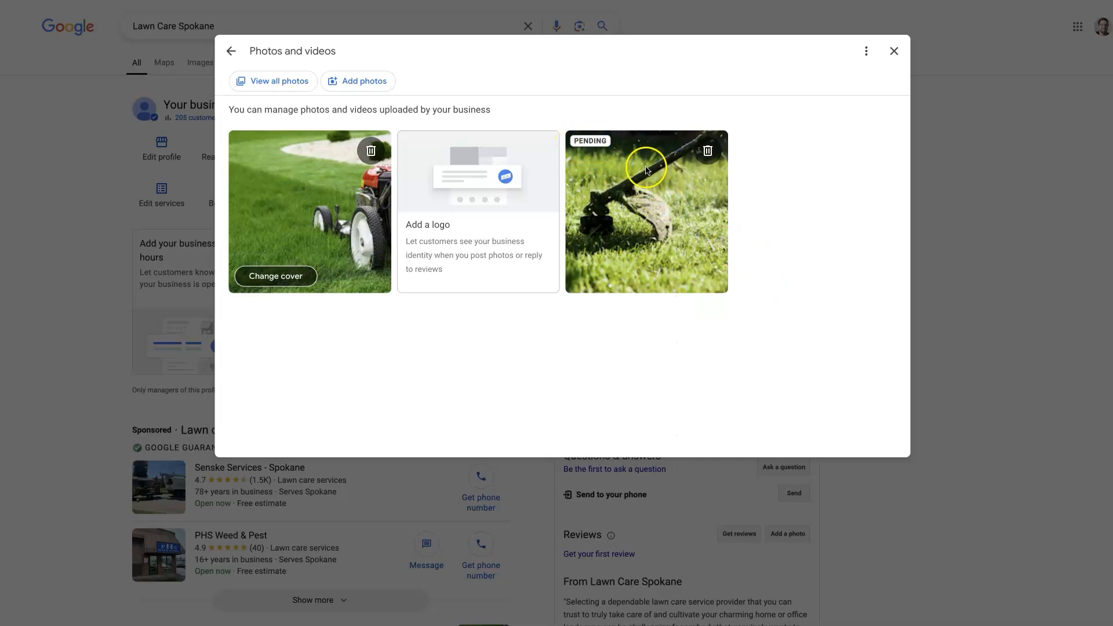
mouse_move(749, 222)
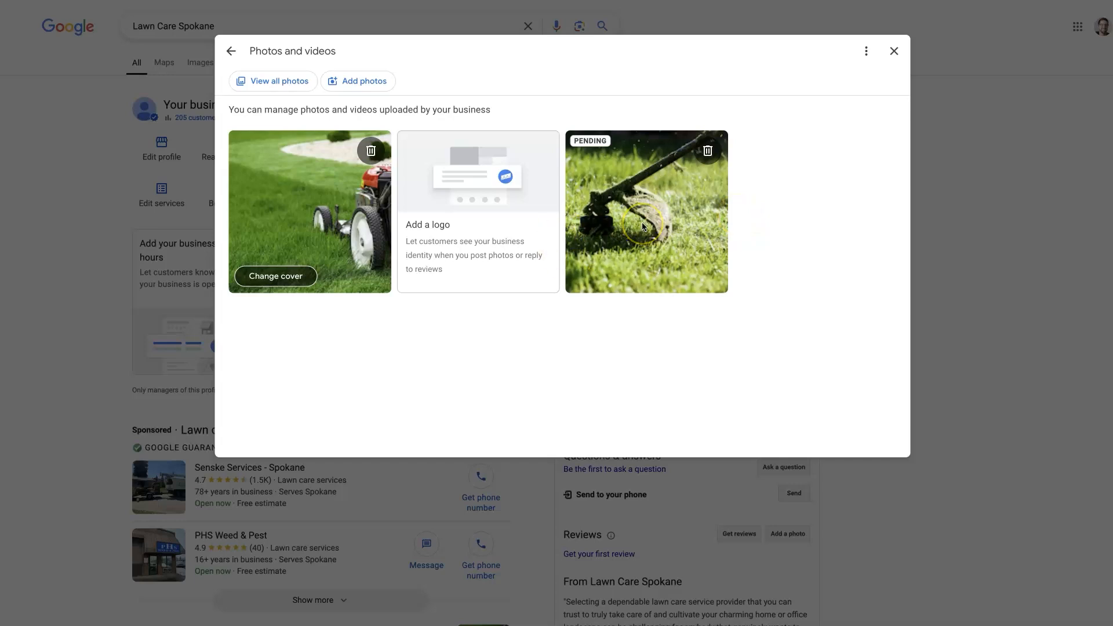
mouse_move(752, 273)
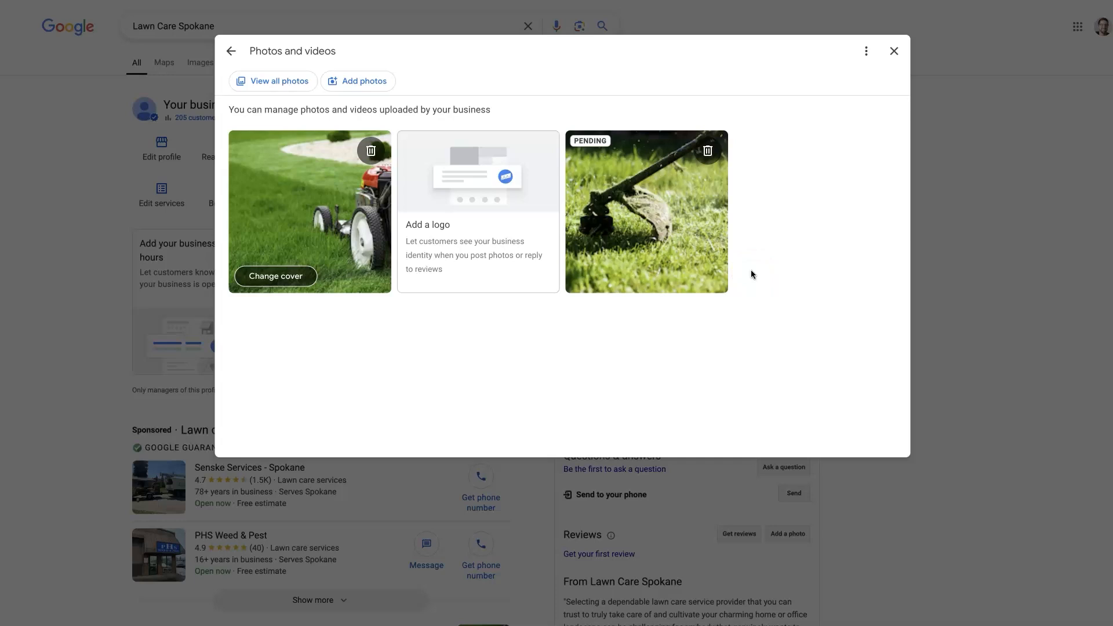
mouse_move(784, 172)
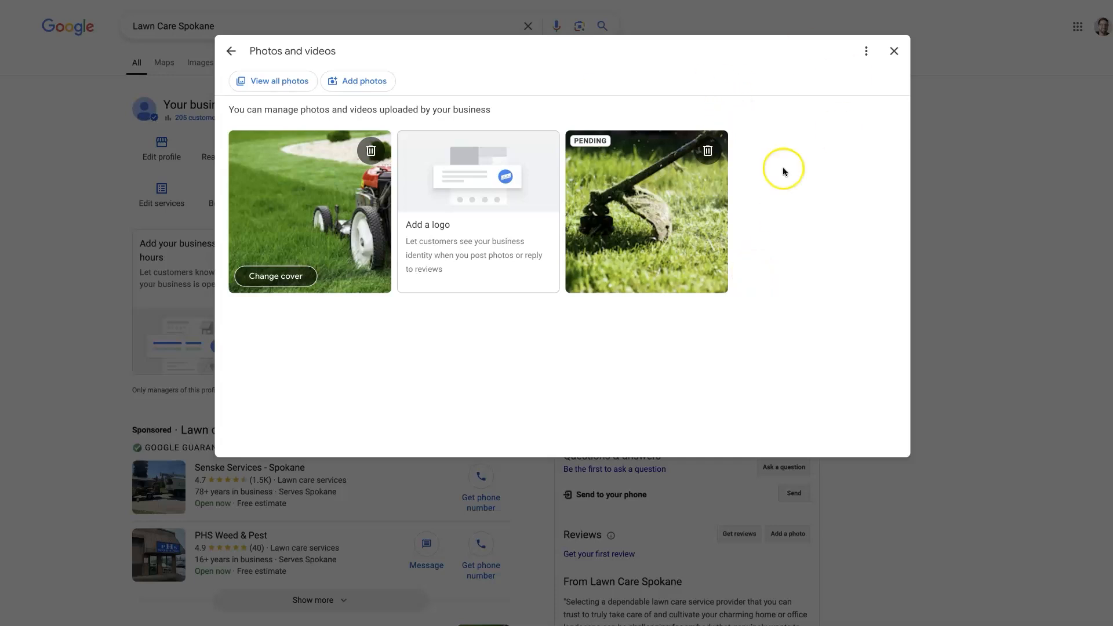
mouse_move(610, 353)
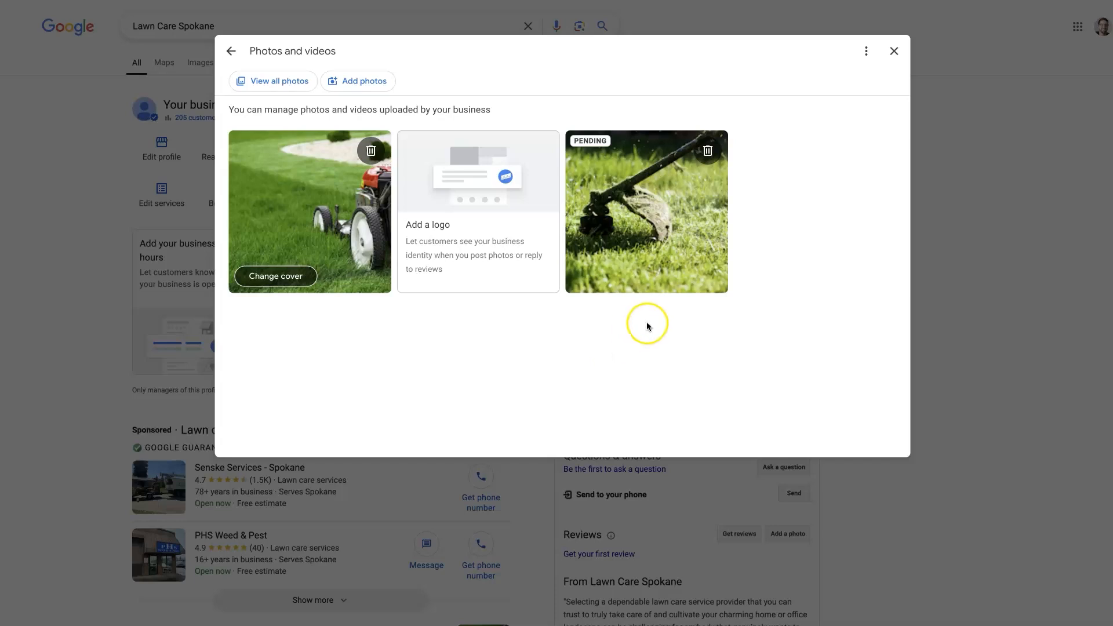
mouse_move(806, 236)
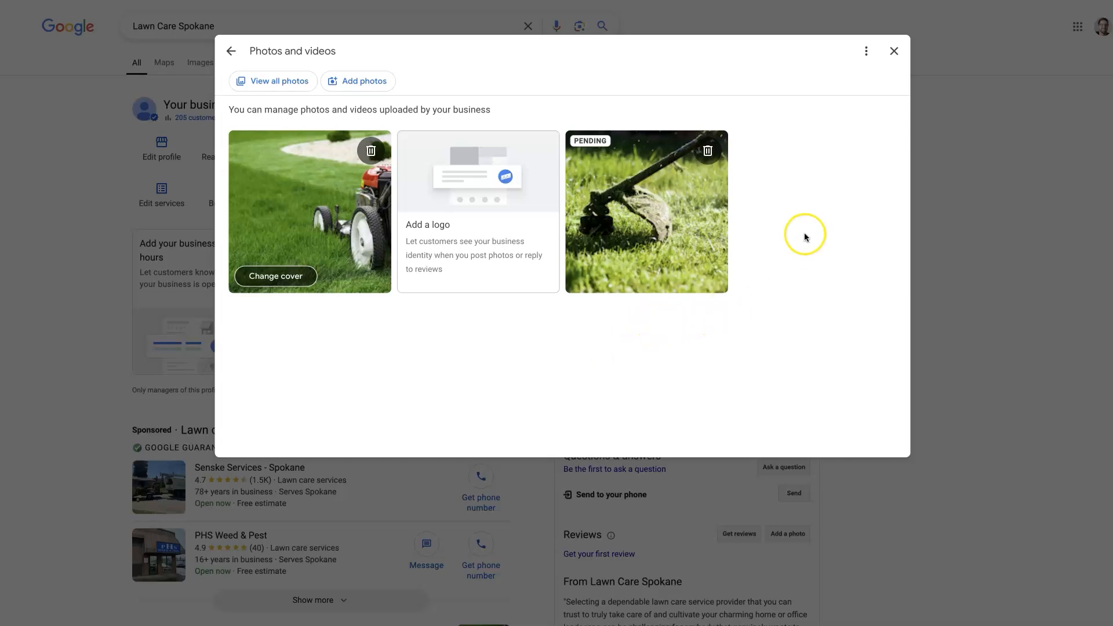
mouse_move(709, 308)
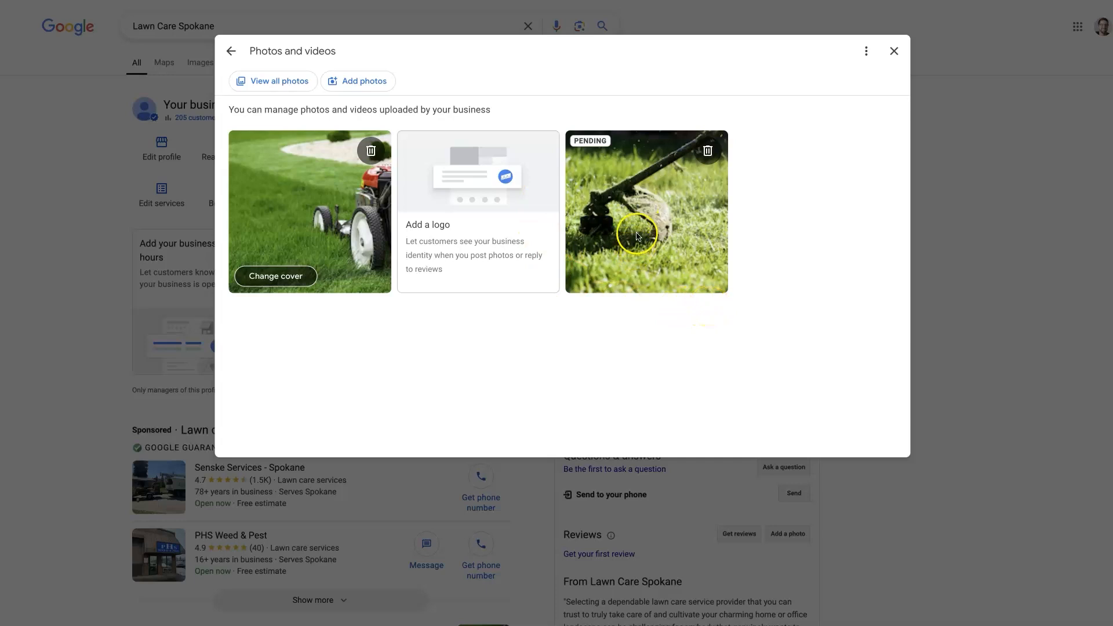
mouse_move(821, 232)
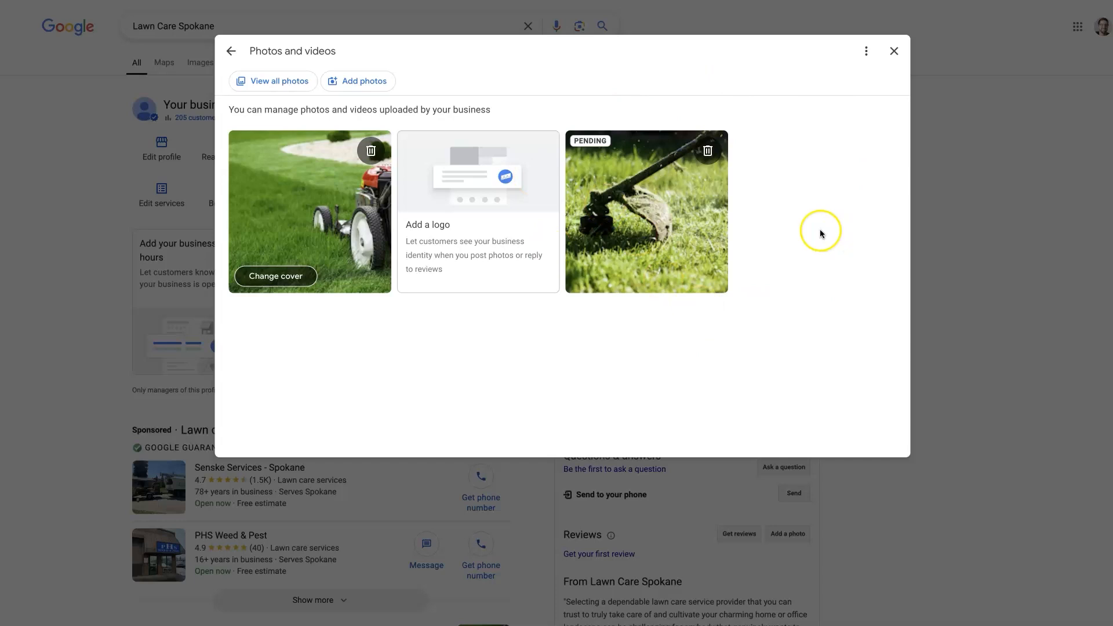
mouse_move(607, 144)
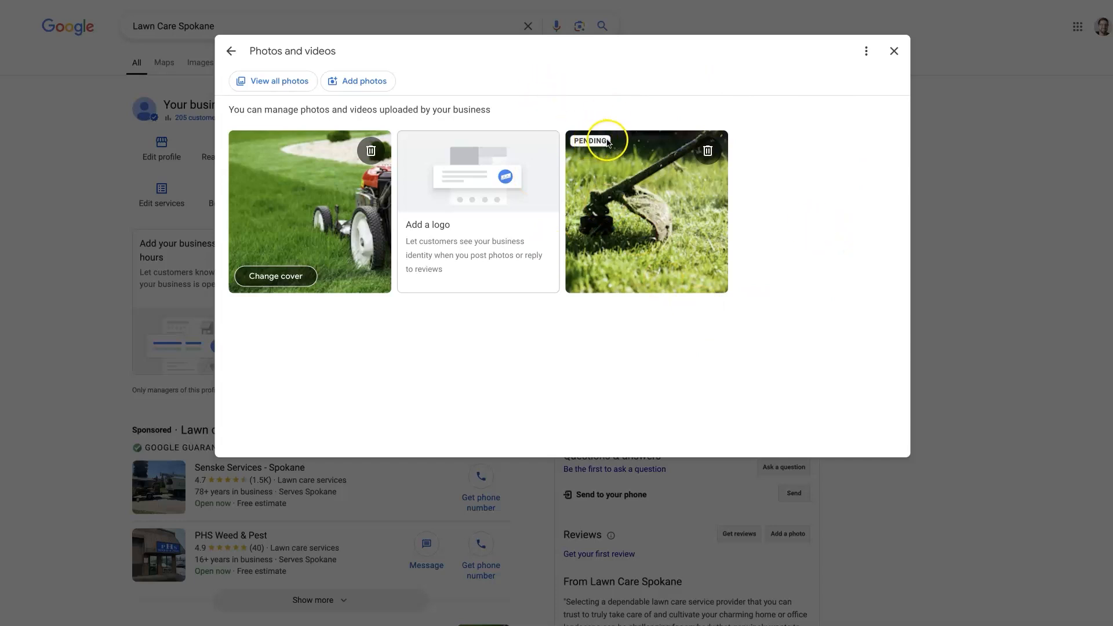
mouse_move(575, 142)
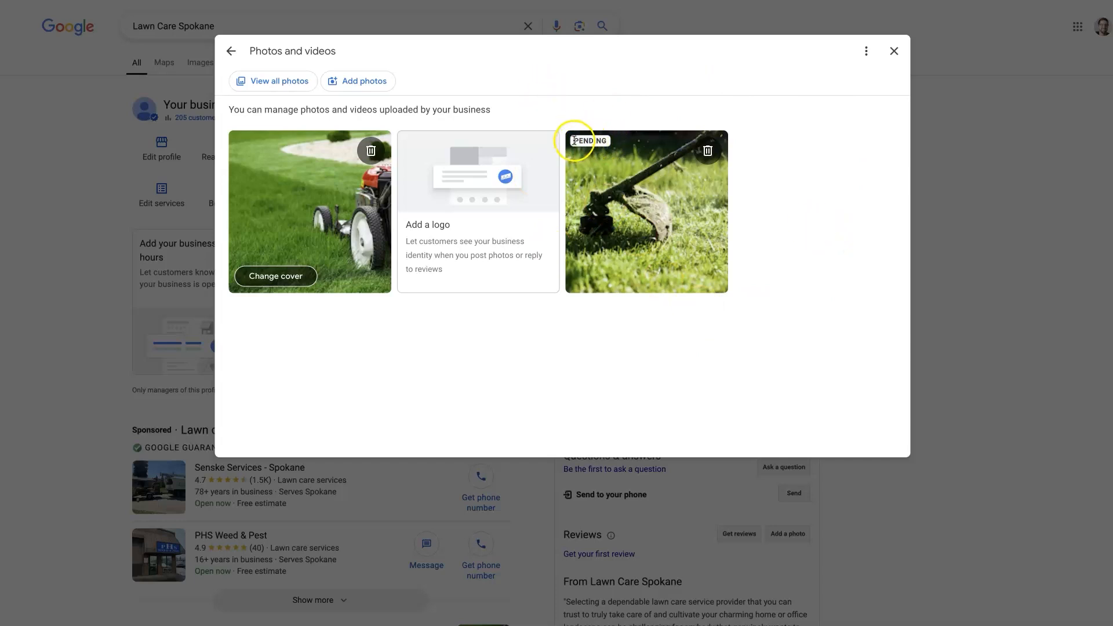
mouse_move(397, 220)
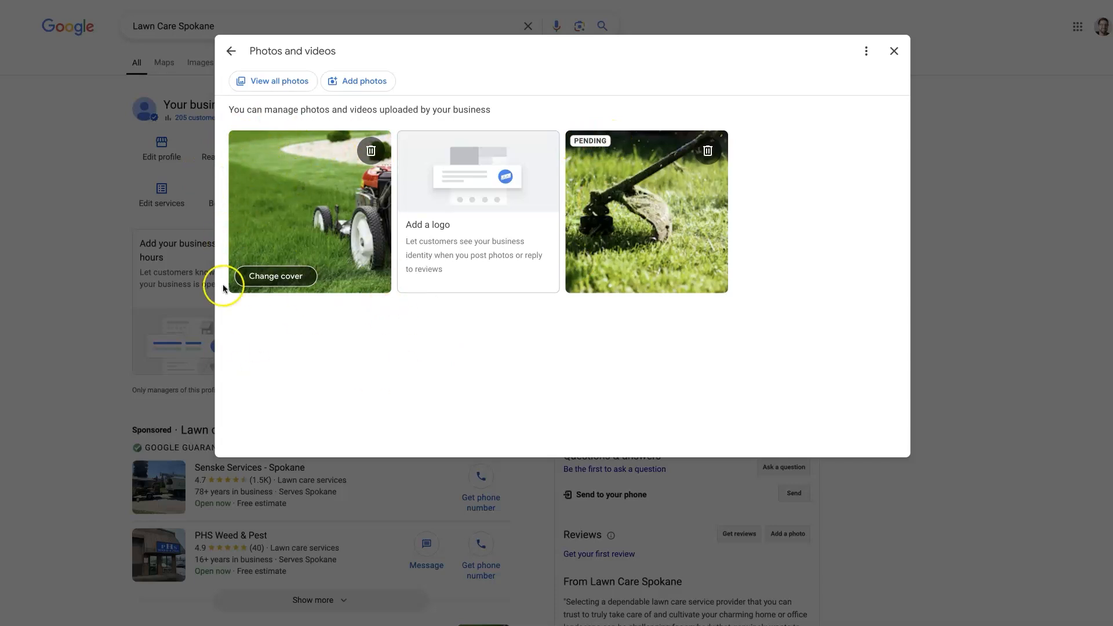
mouse_move(789, 221)
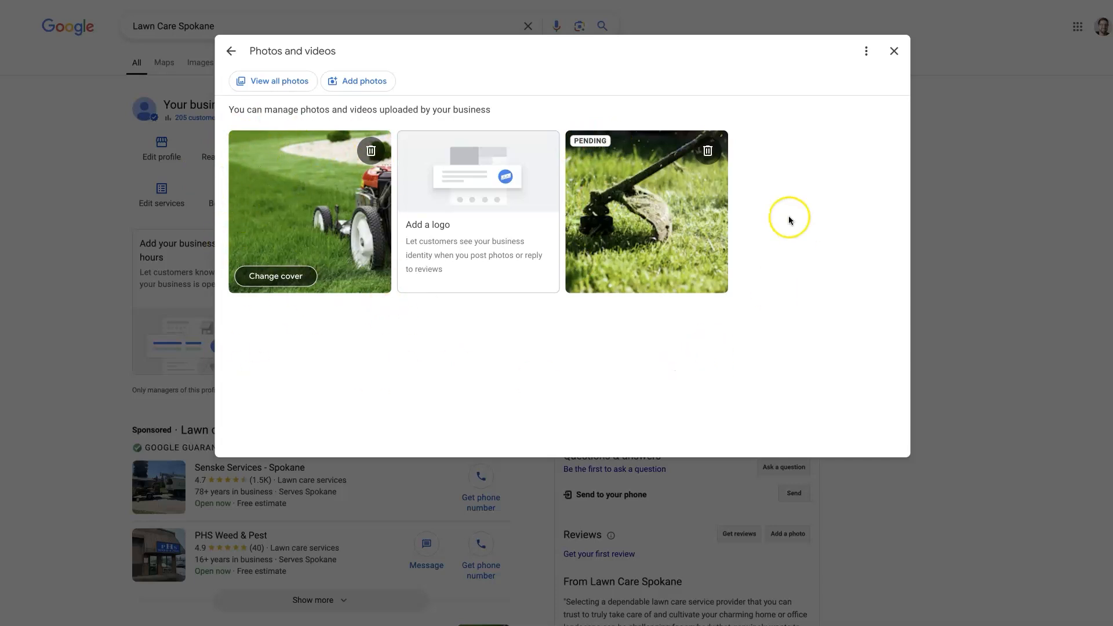
left_click(894, 51)
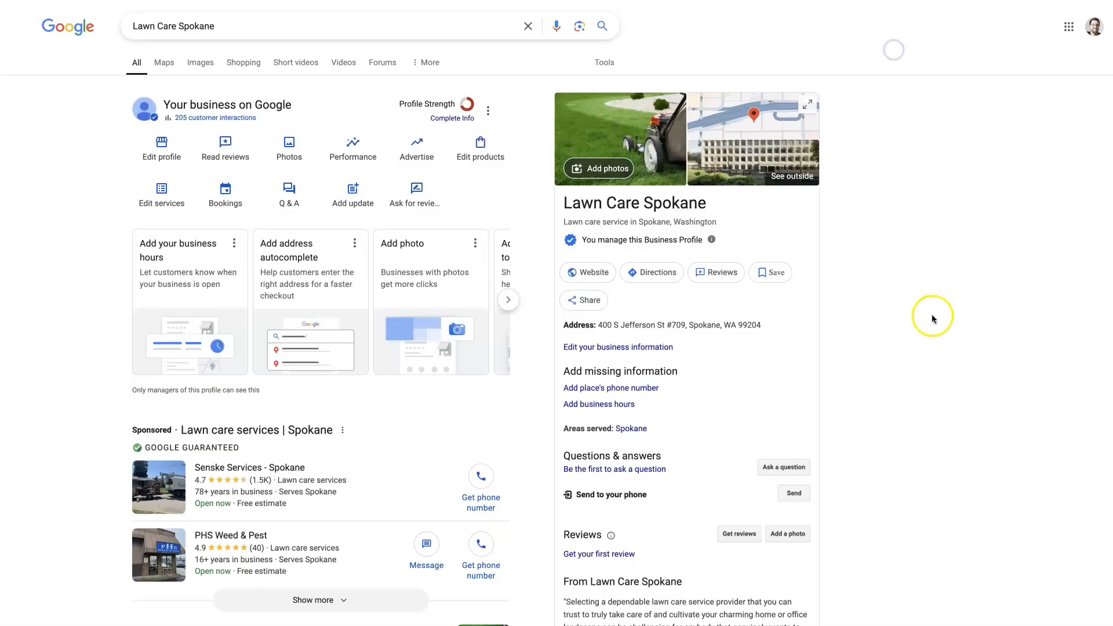
Step: Preview the new trimmer photo in the business's photo gallery, then close the gallery
left_click(619, 139)
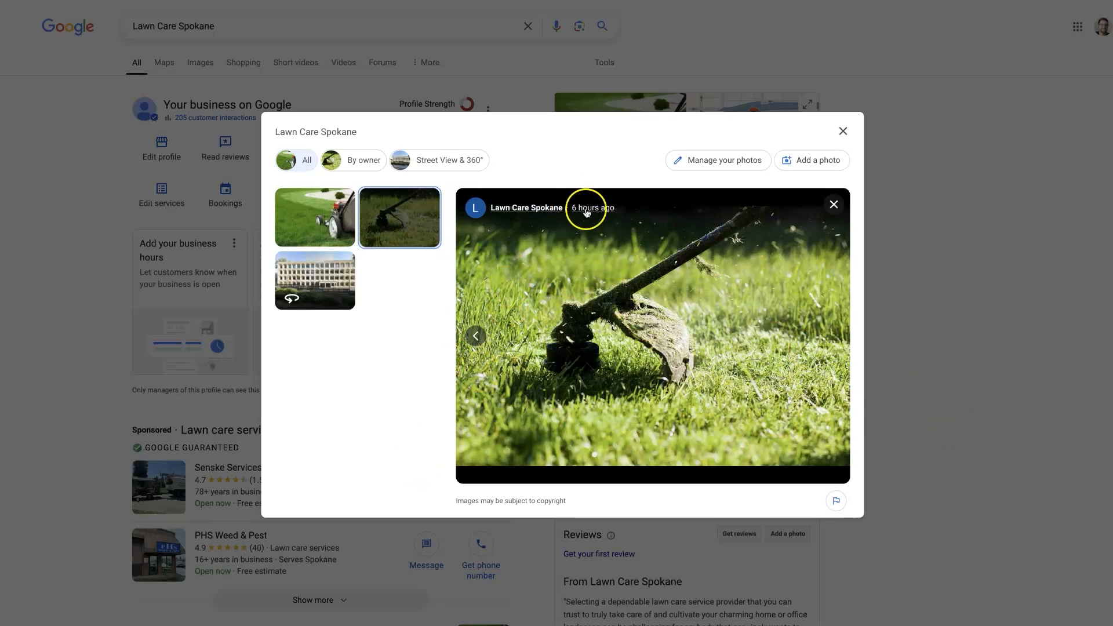
mouse_move(649, 357)
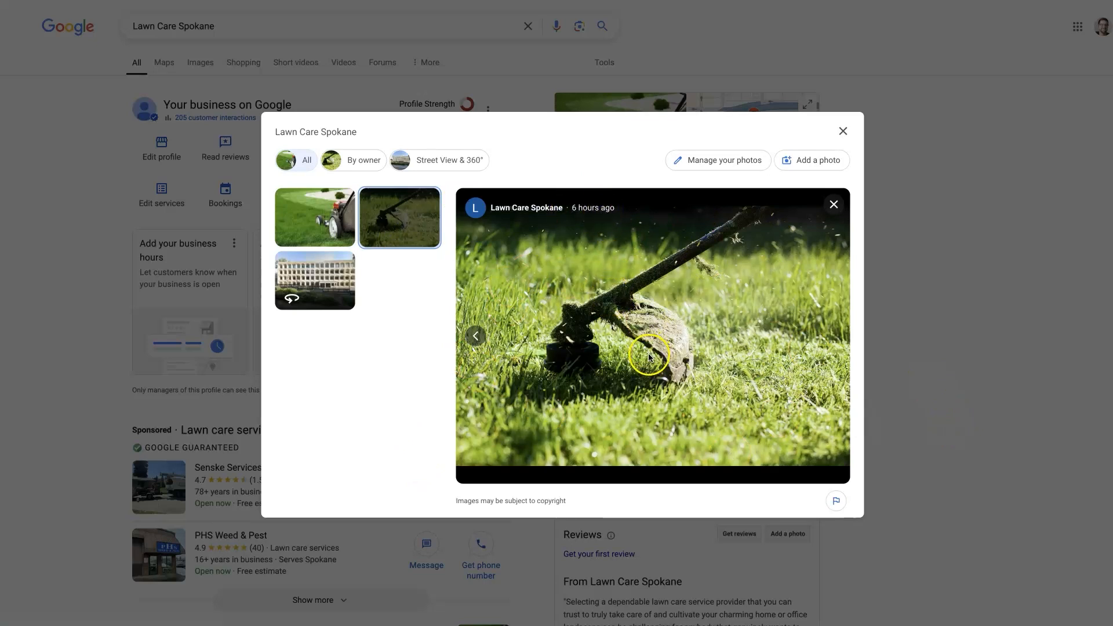
left_click(315, 217)
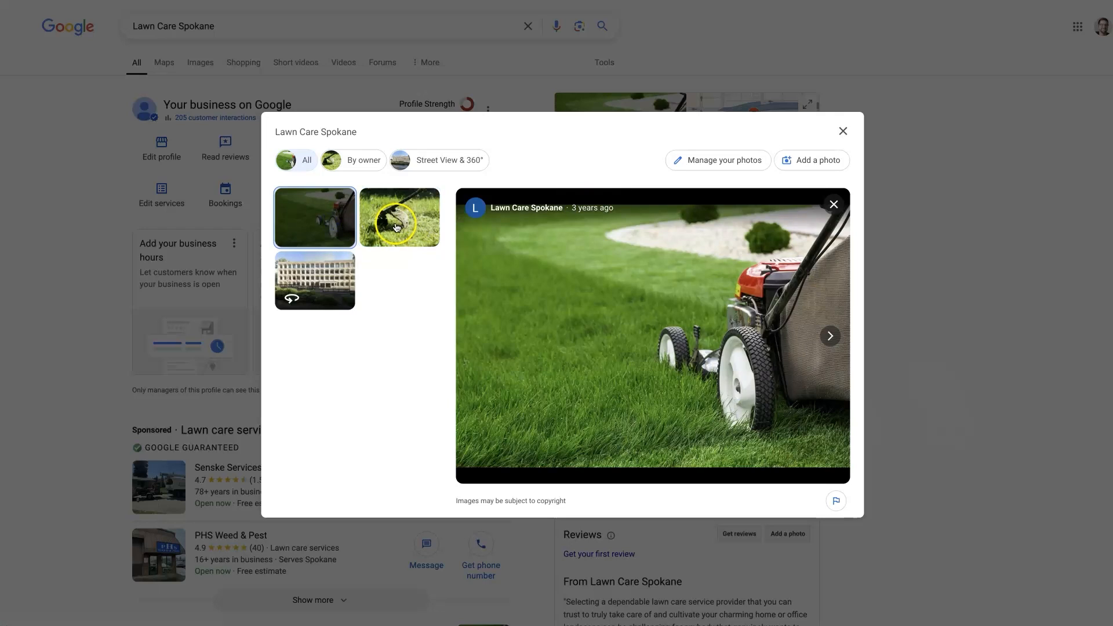
left_click(400, 217)
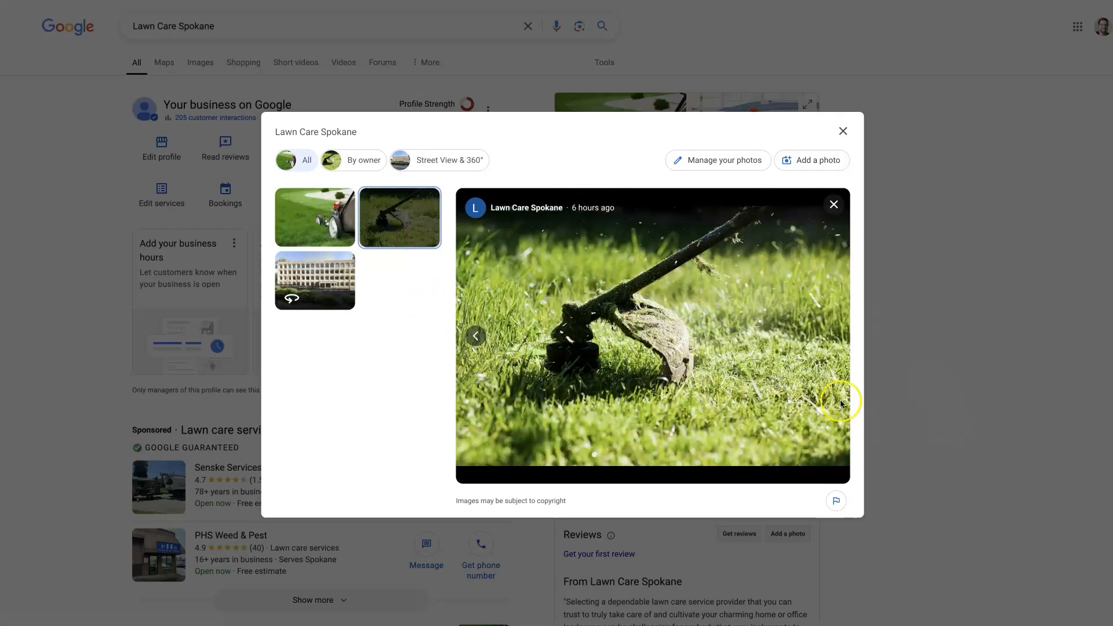
left_click(842, 131)
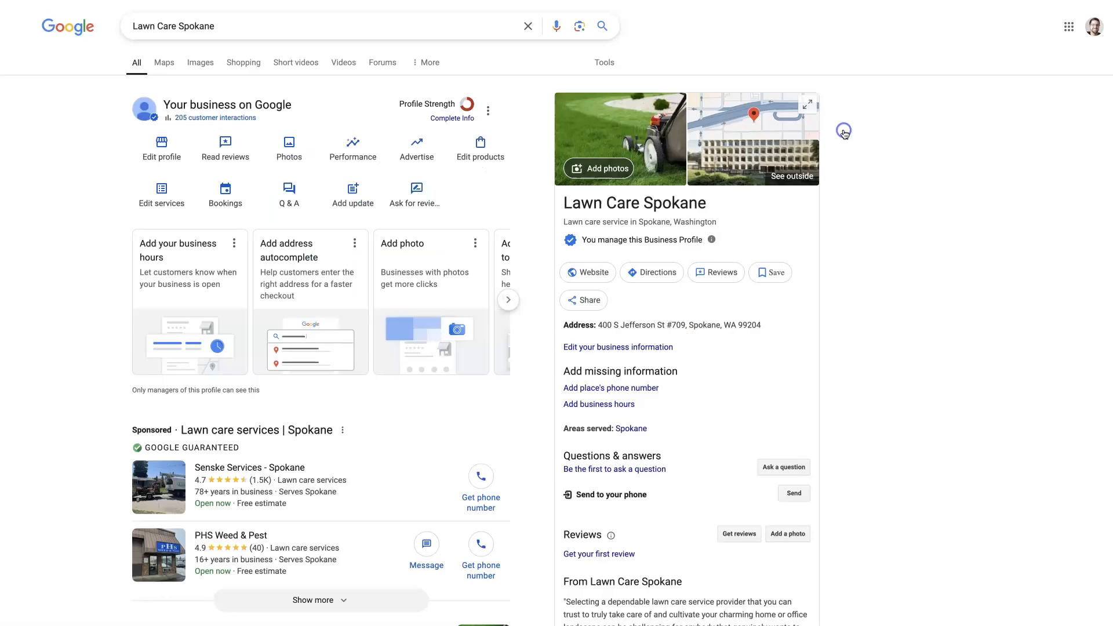
mouse_move(289, 148)
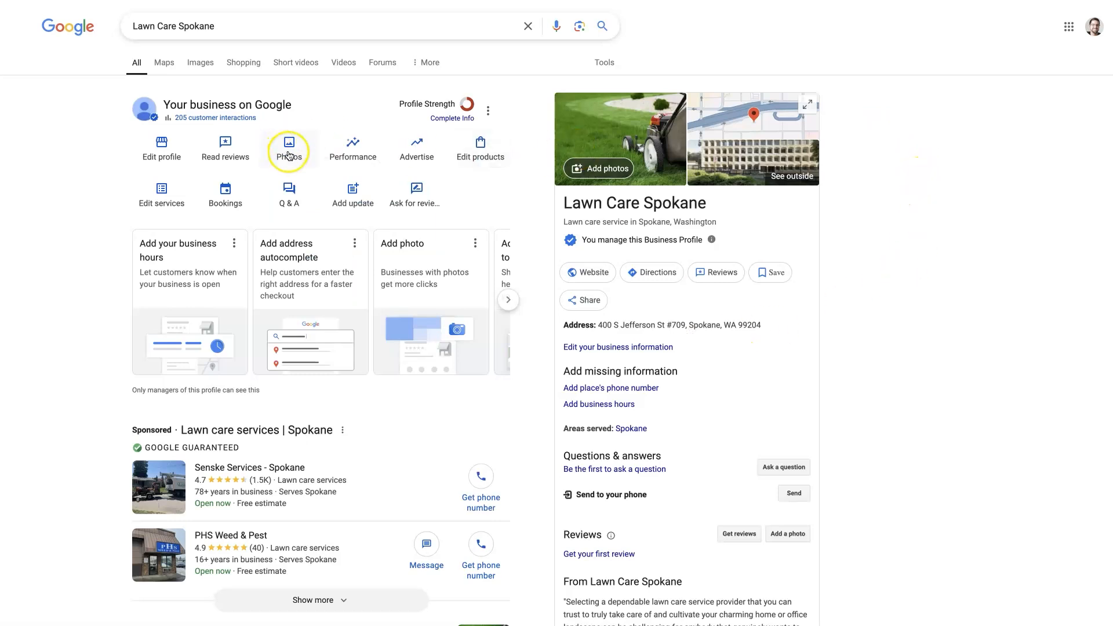
left_click(288, 146)
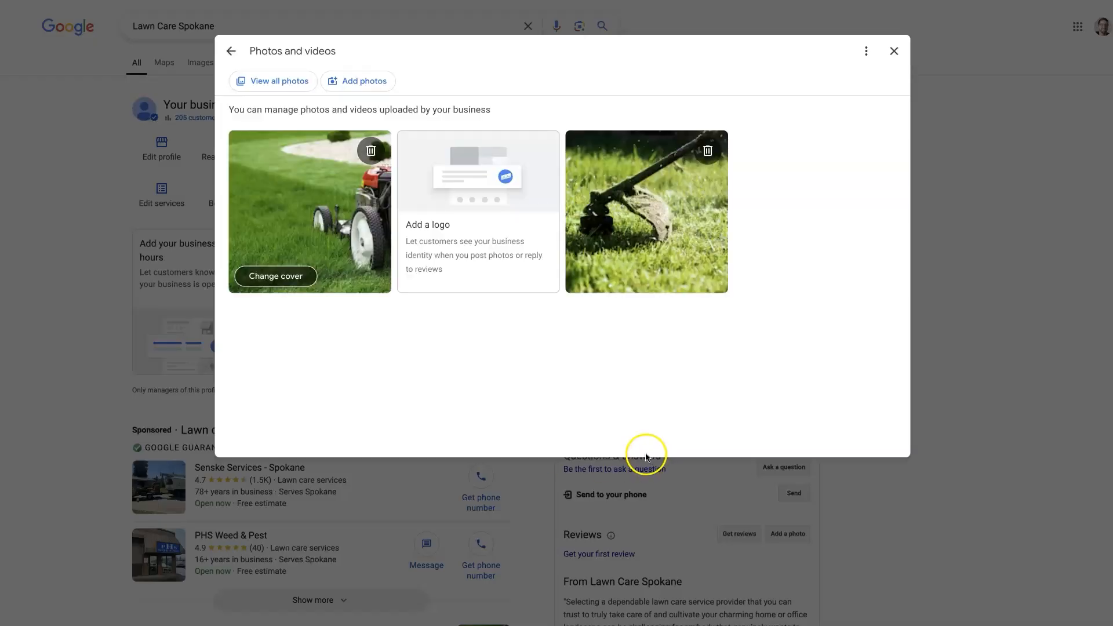
left_click(358, 80)
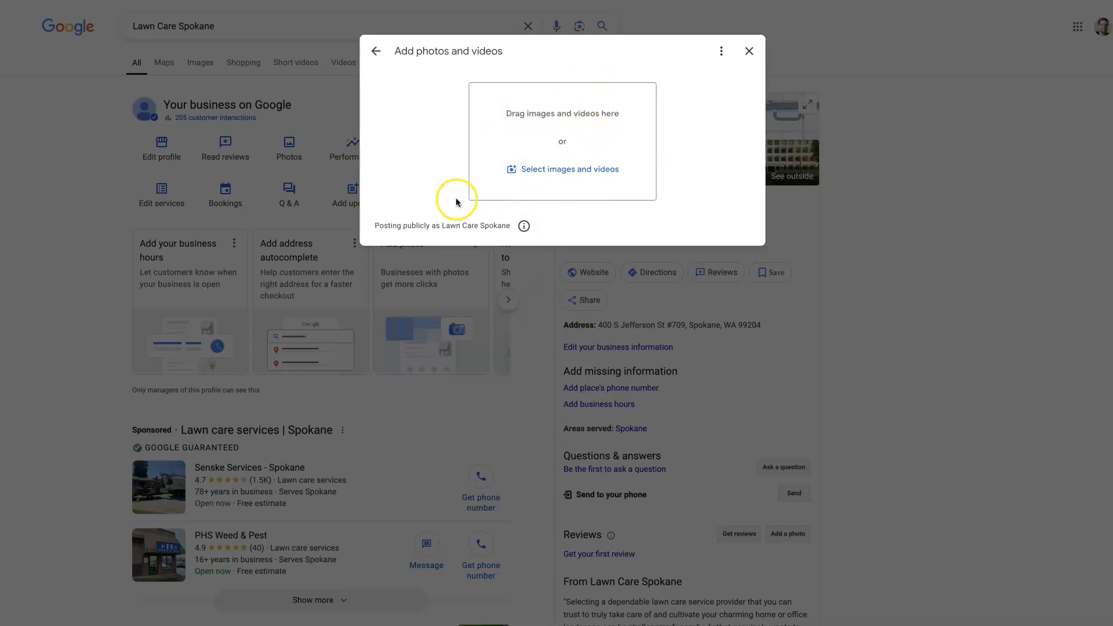
mouse_move(600, 173)
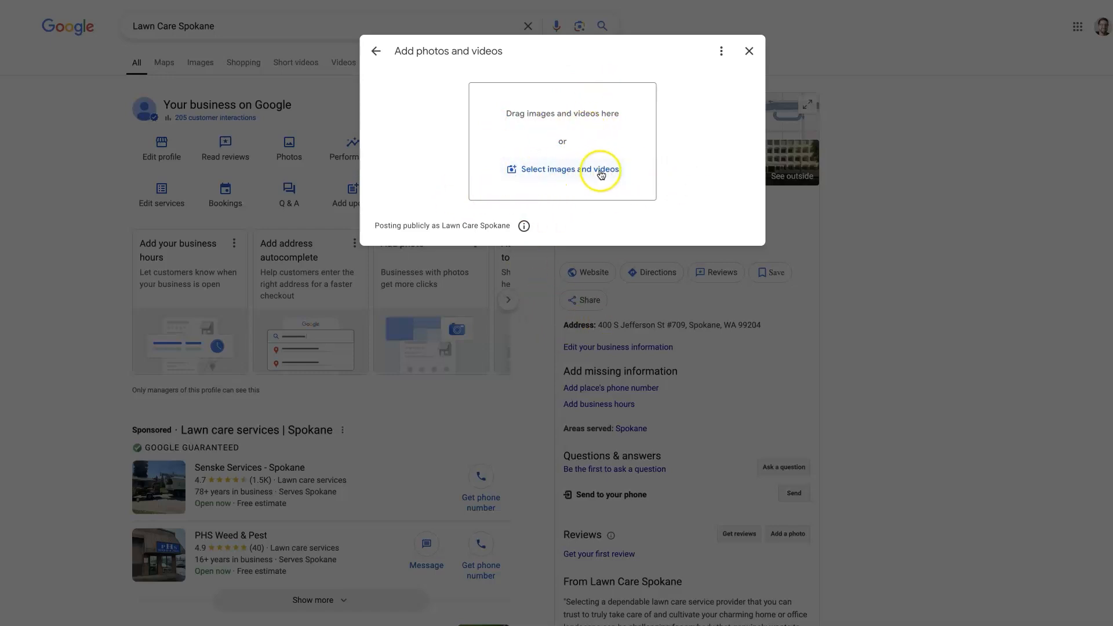
mouse_move(554, 176)
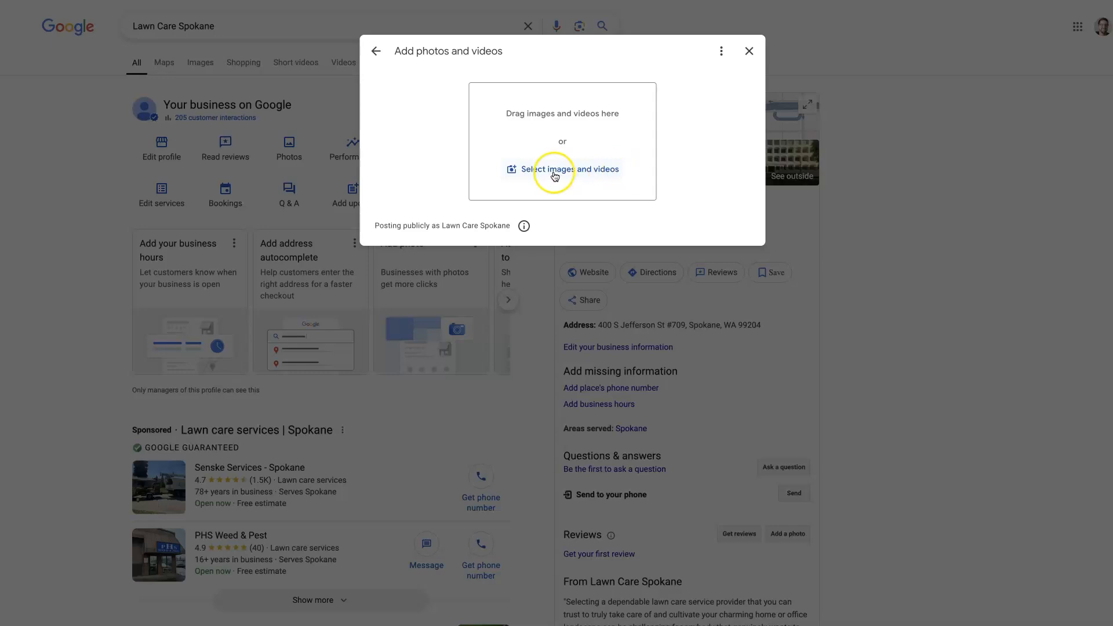
mouse_move(703, 206)
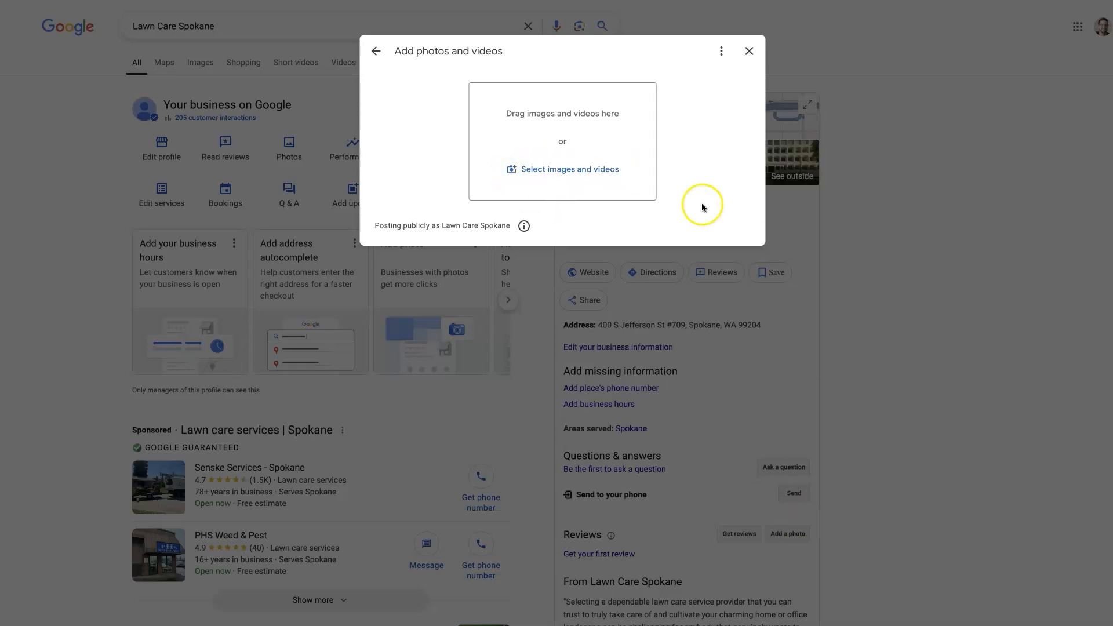
left_click(749, 51)
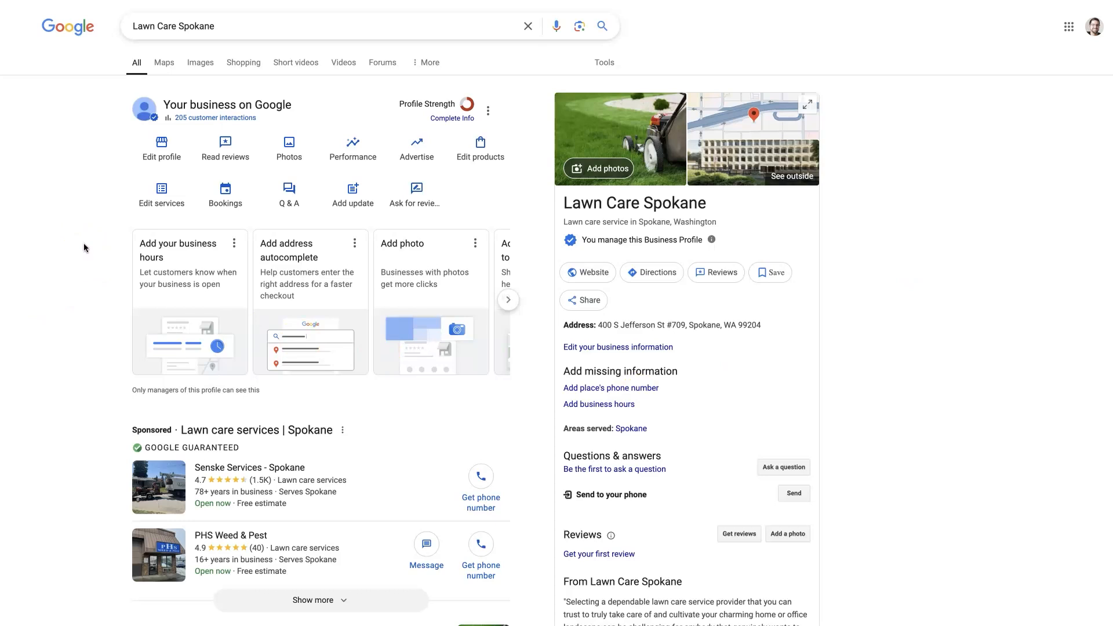
mouse_move(123, 340)
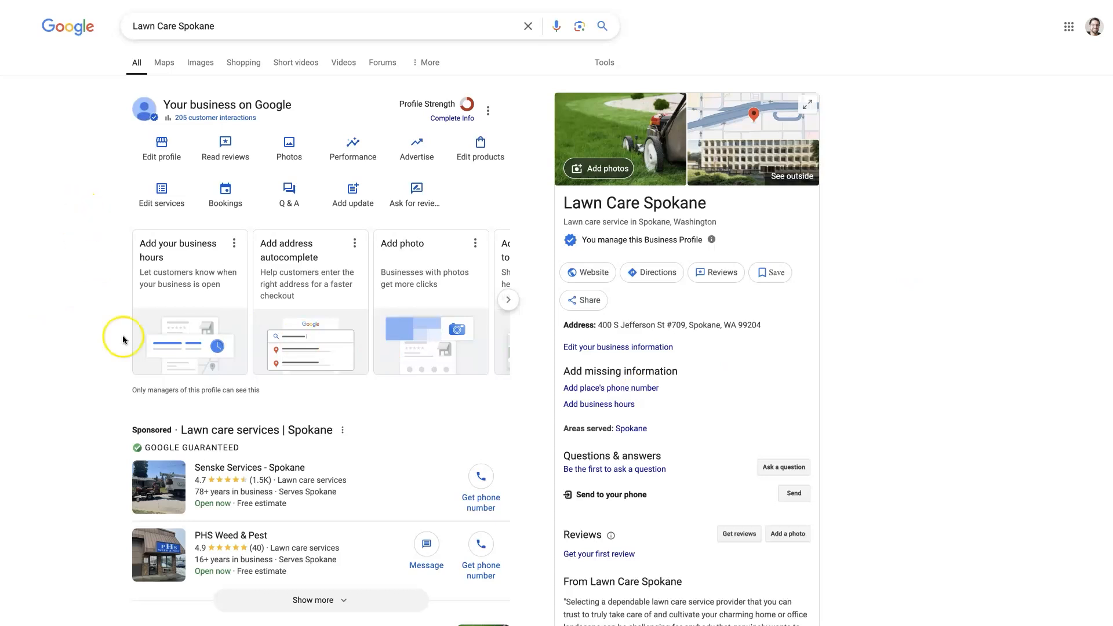
mouse_move(78, 395)
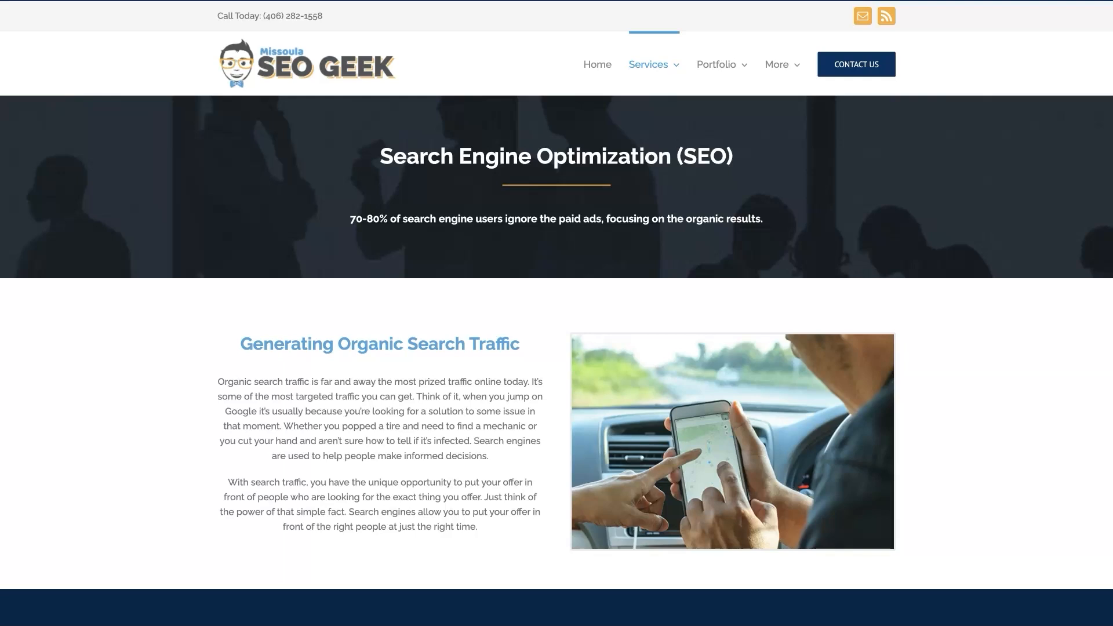
left_click(382, 304)
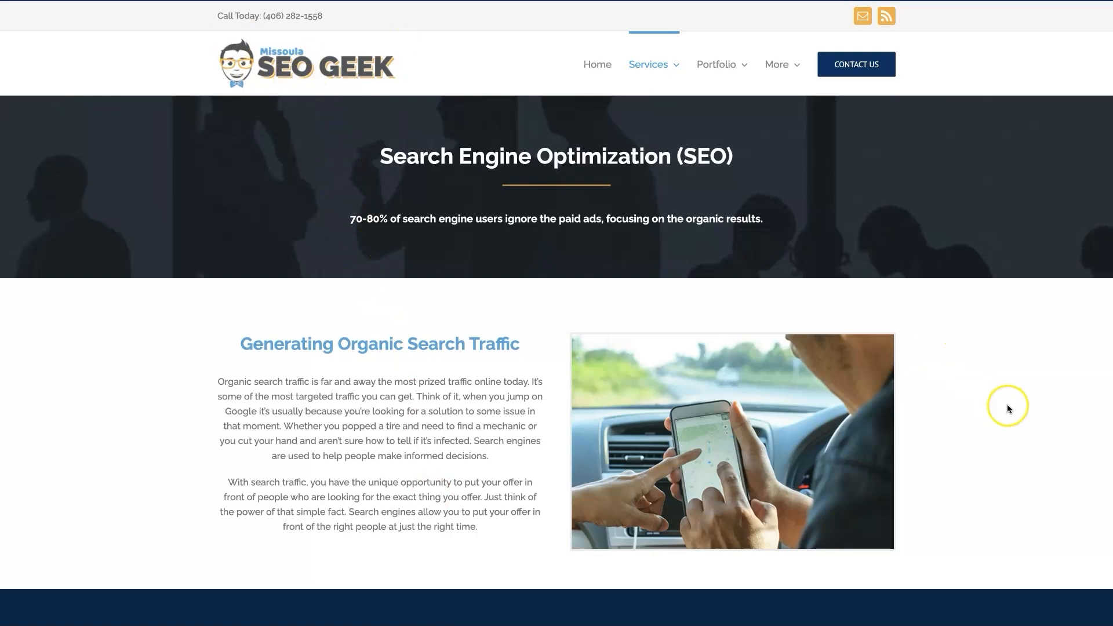
mouse_move(1020, 453)
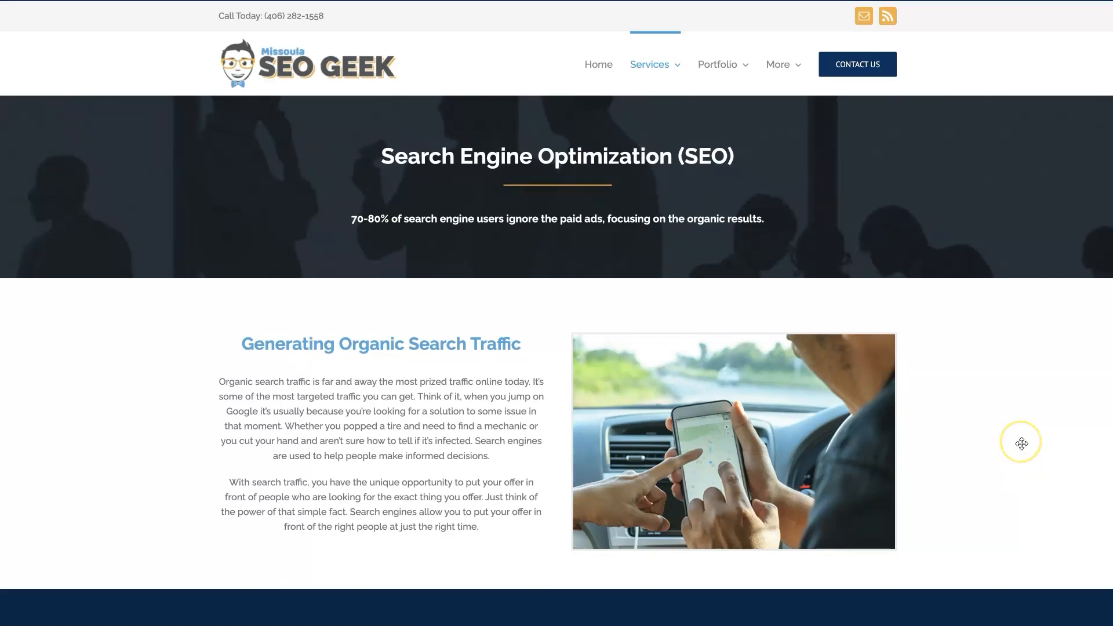
scroll("down", 3)
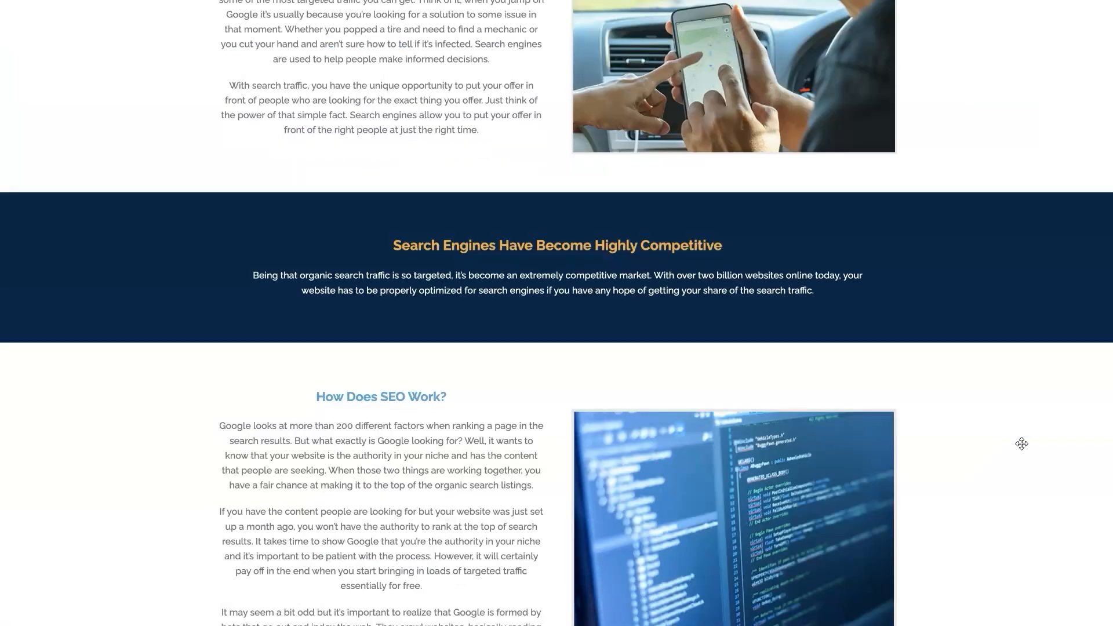
scroll("down", 3)
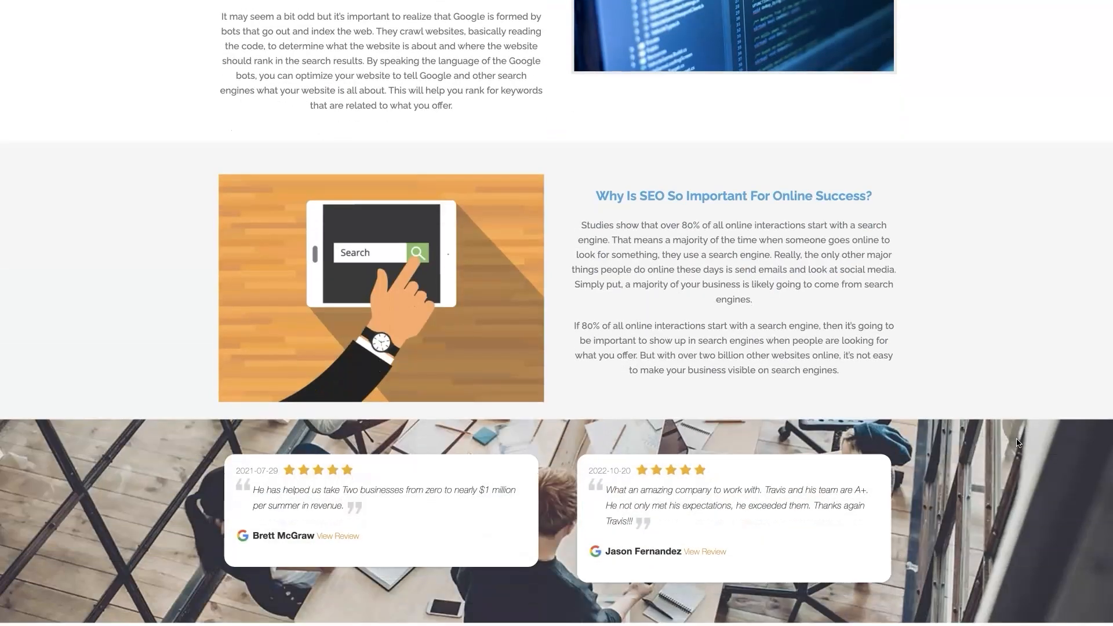
scroll("down", 3)
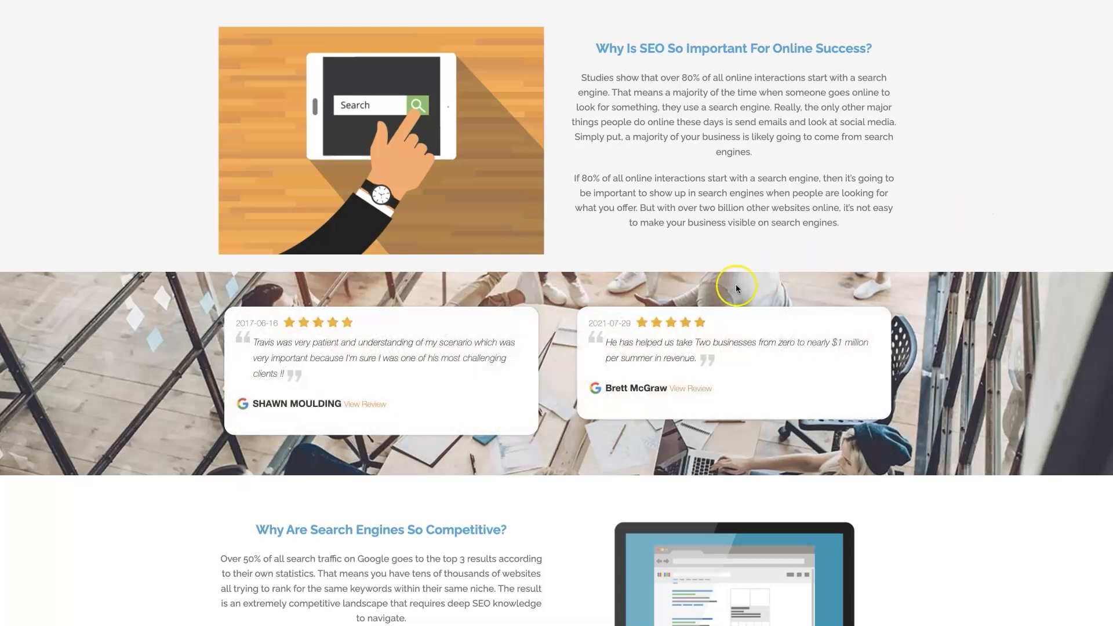
mouse_move(785, 351)
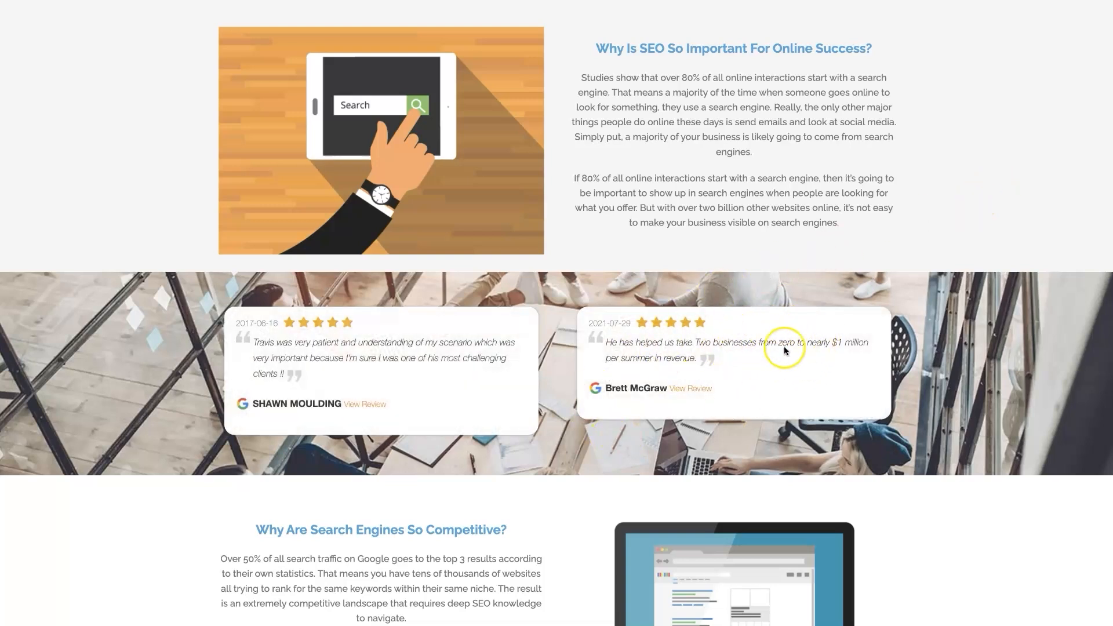
mouse_move(1040, 155)
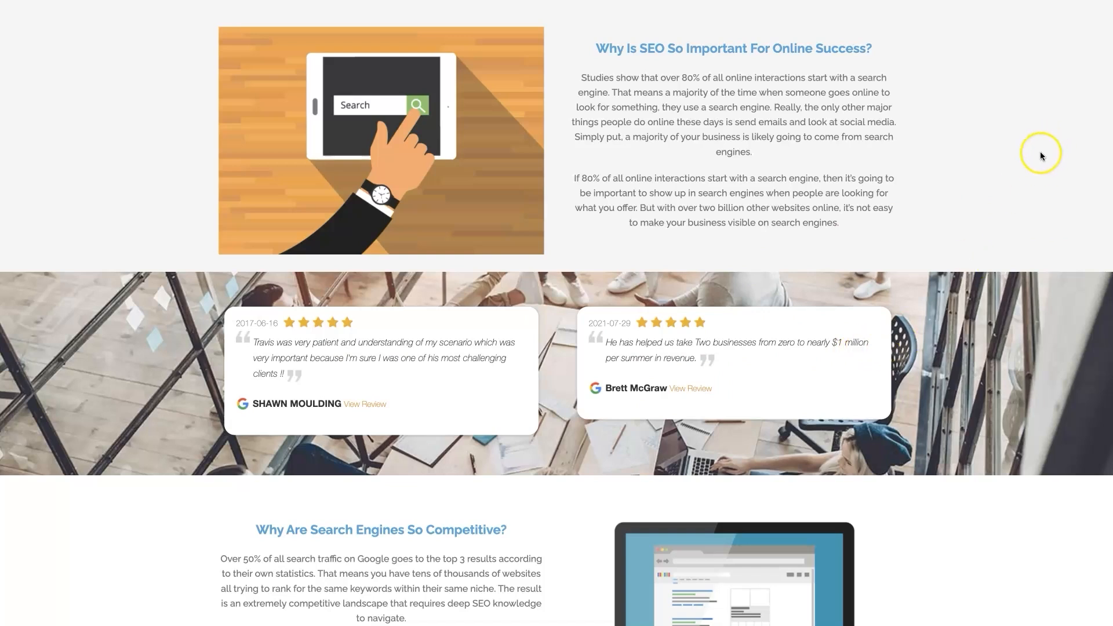
scroll("down", 3)
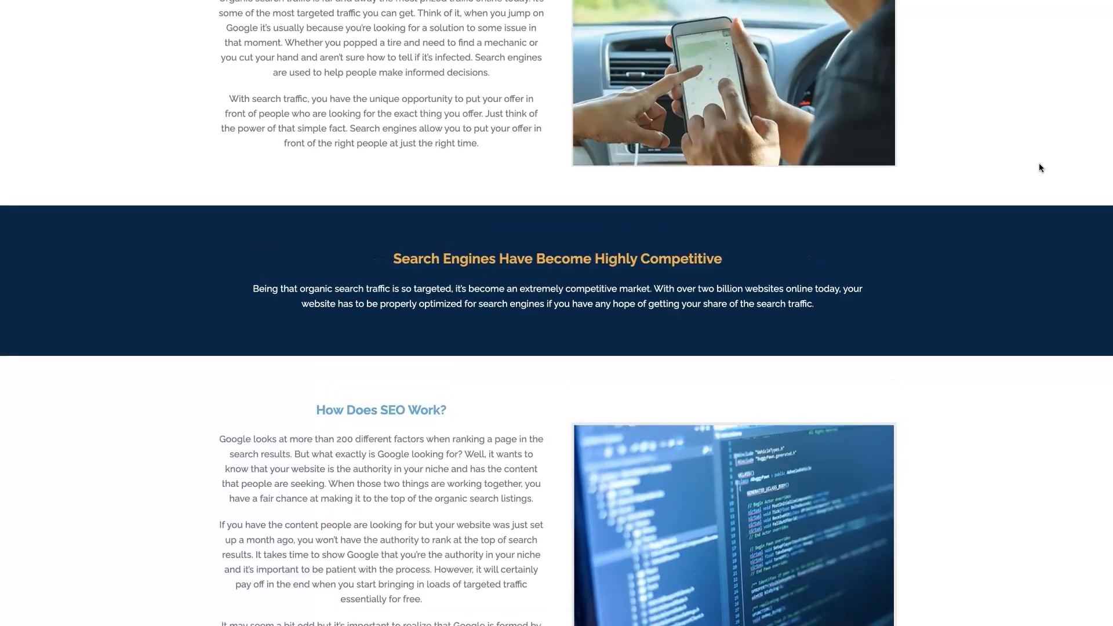
scroll("up", 3)
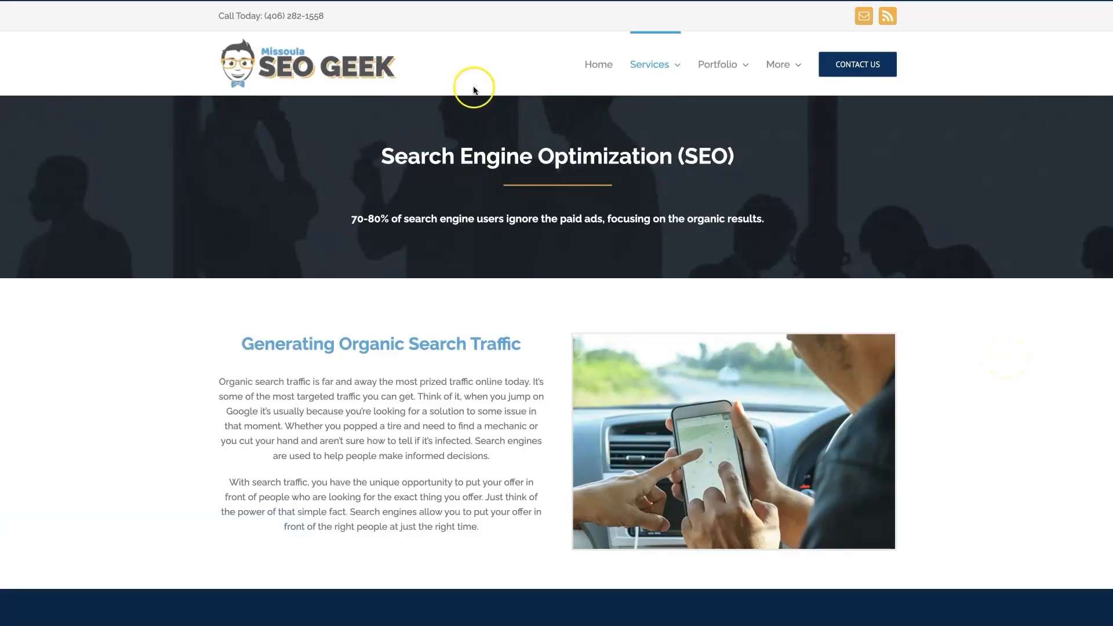
mouse_move(882, 174)
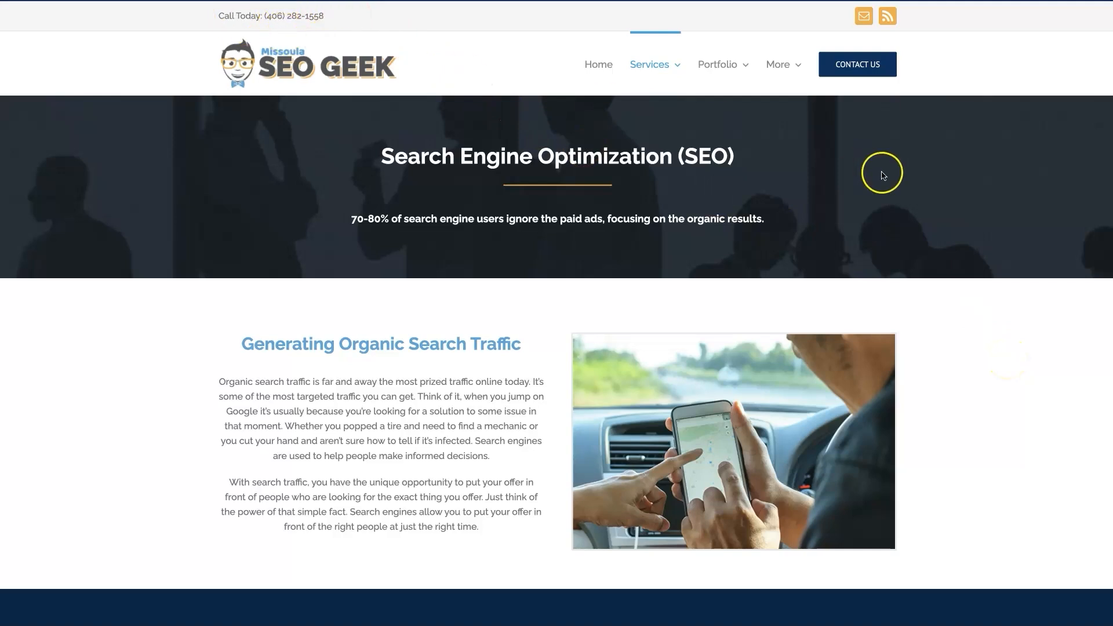
mouse_move(1019, 354)
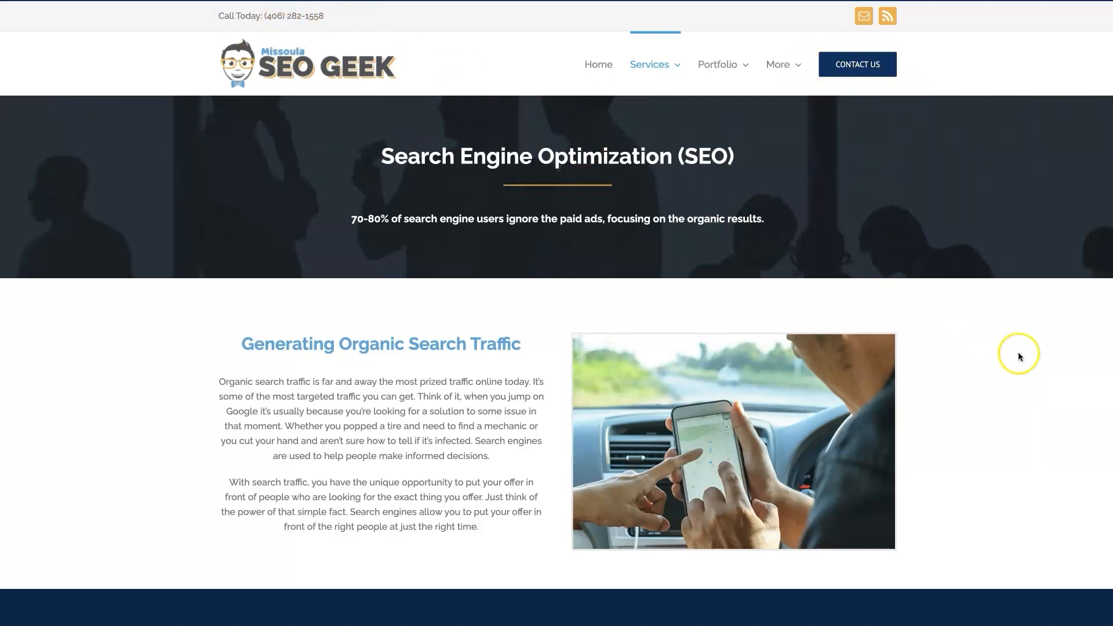